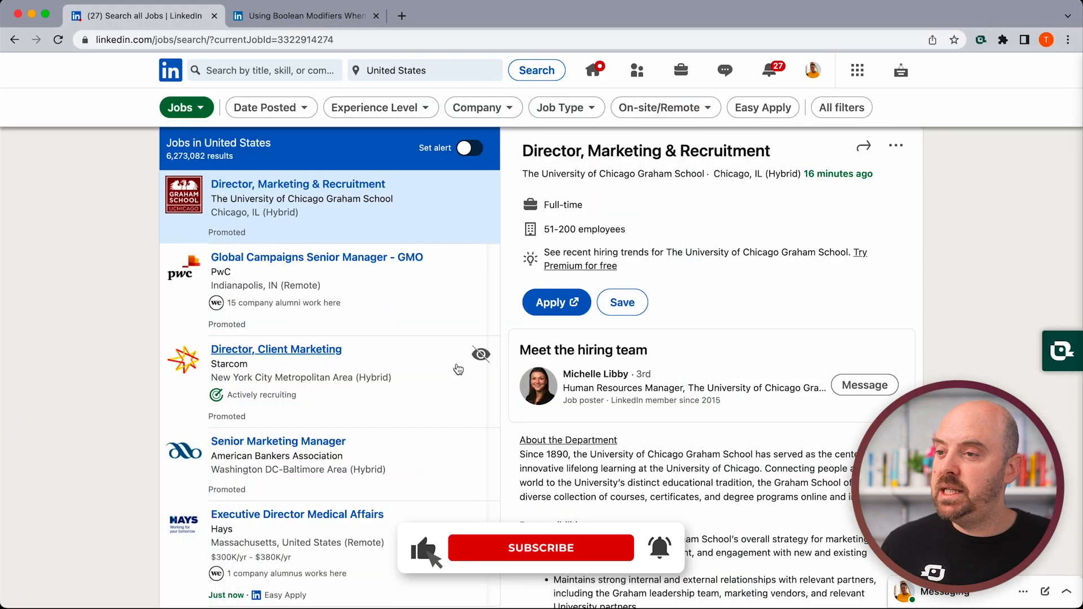
- Search LinkedIn jobs for 'marketing manager' in the United States via the keyword suggestion
{"action": "left_click", "coordinate": [540, 548]}
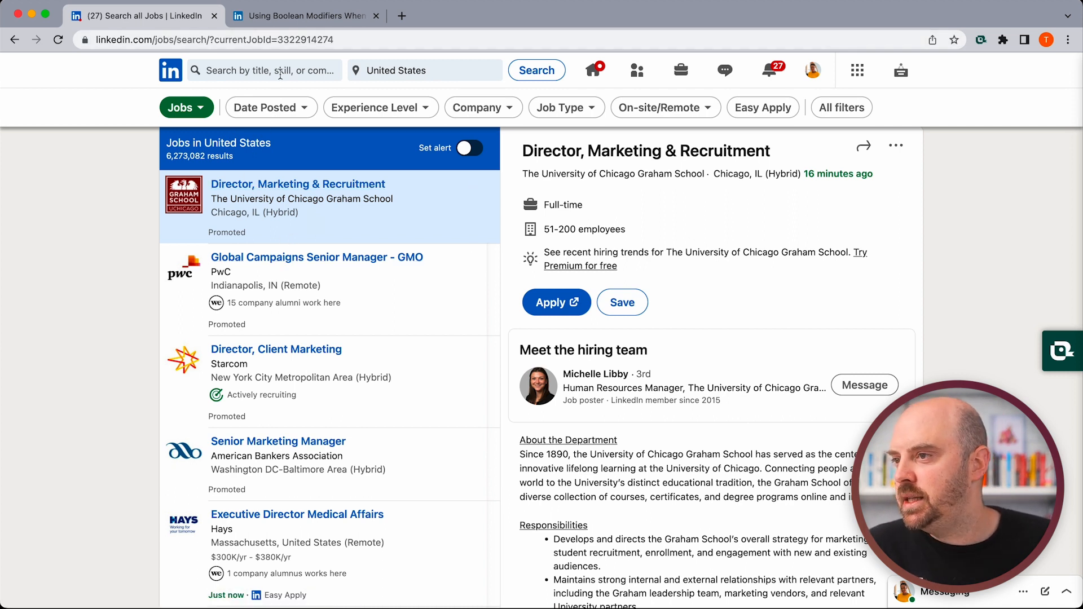
{"action": "type", "text": "Sen"}
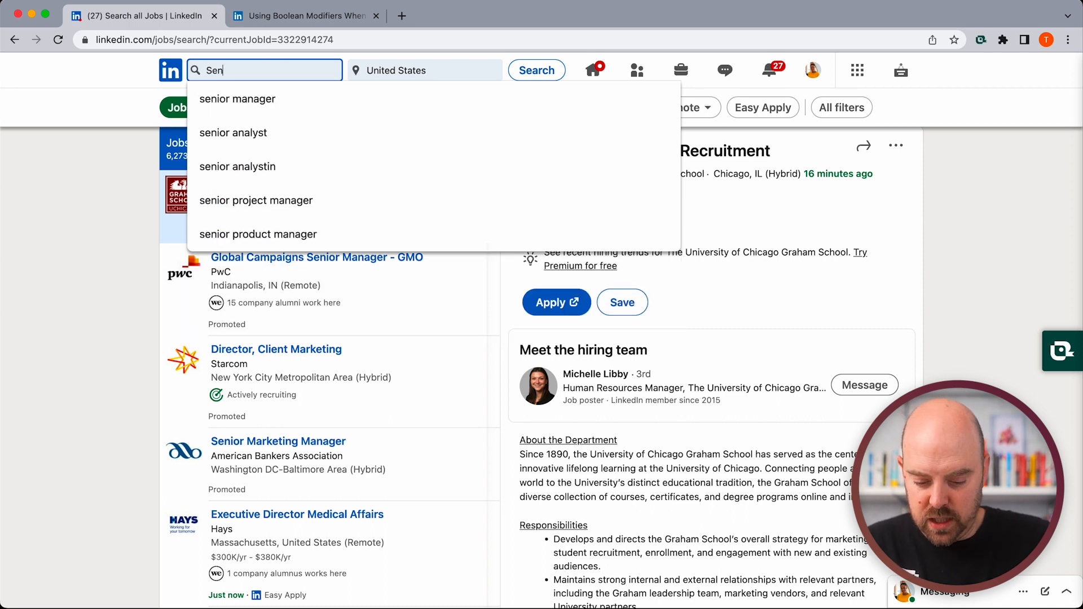
{"action": "type", "text": "M"}
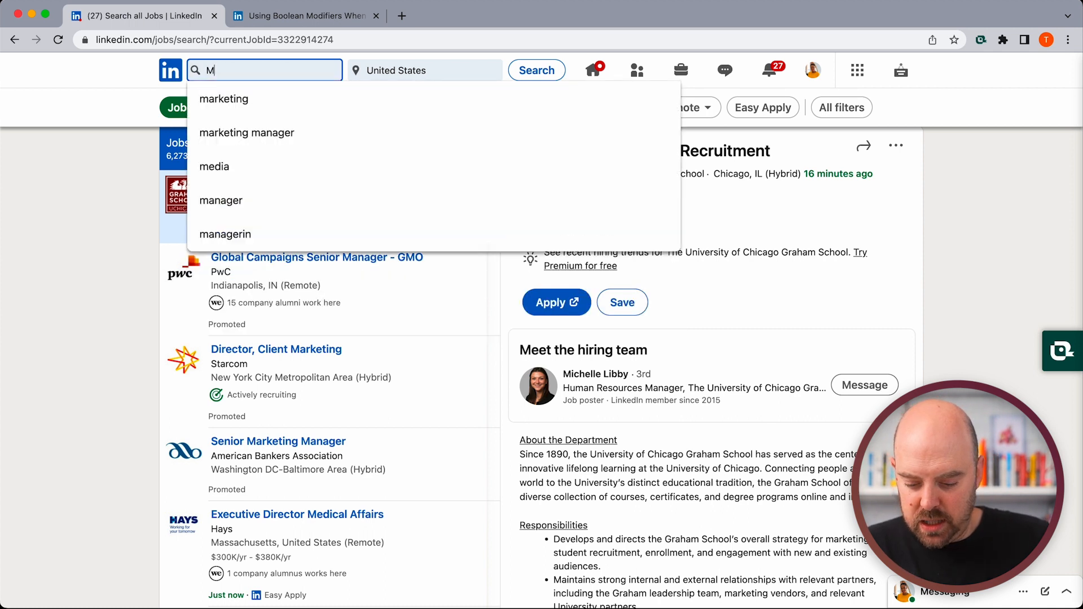
{"action": "type", "text": "arketing"}
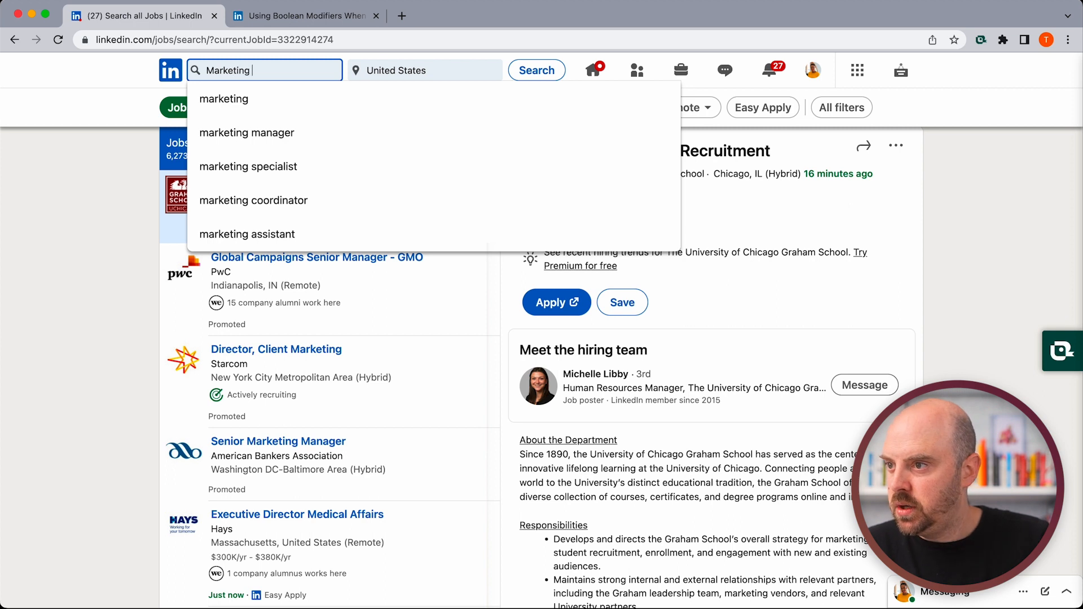
{"action": "left_click", "coordinate": [246, 133]}
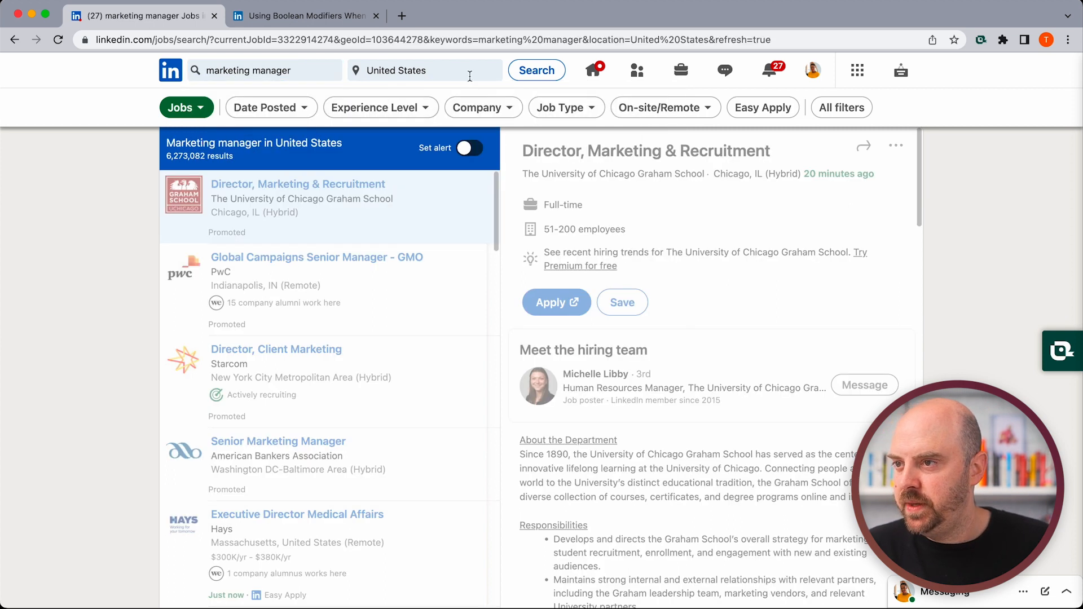
- Set the location to Seattle, Washington, United States and browse the 3,205 results
{"action": "left_click", "coordinate": [424, 70]}
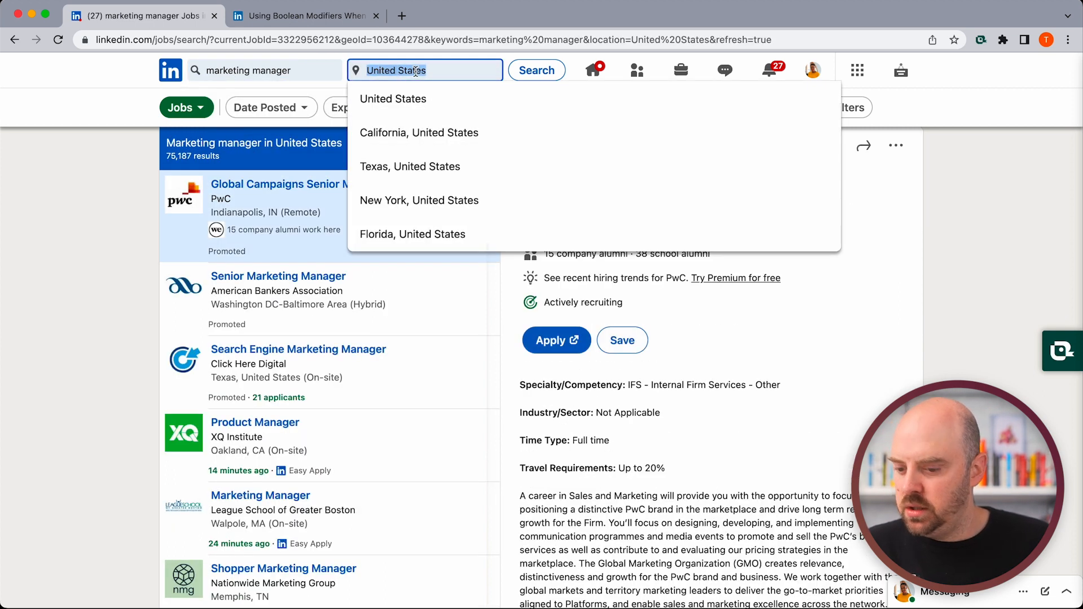
{"action": "type", "text": "Sea"}
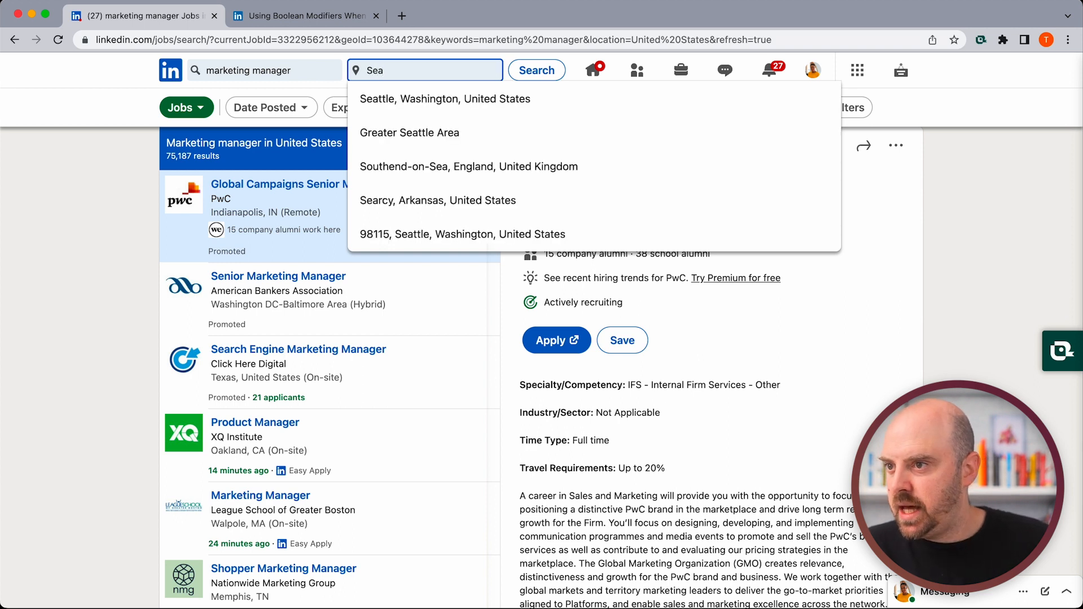
{"action": "left_click", "coordinate": [445, 98]}
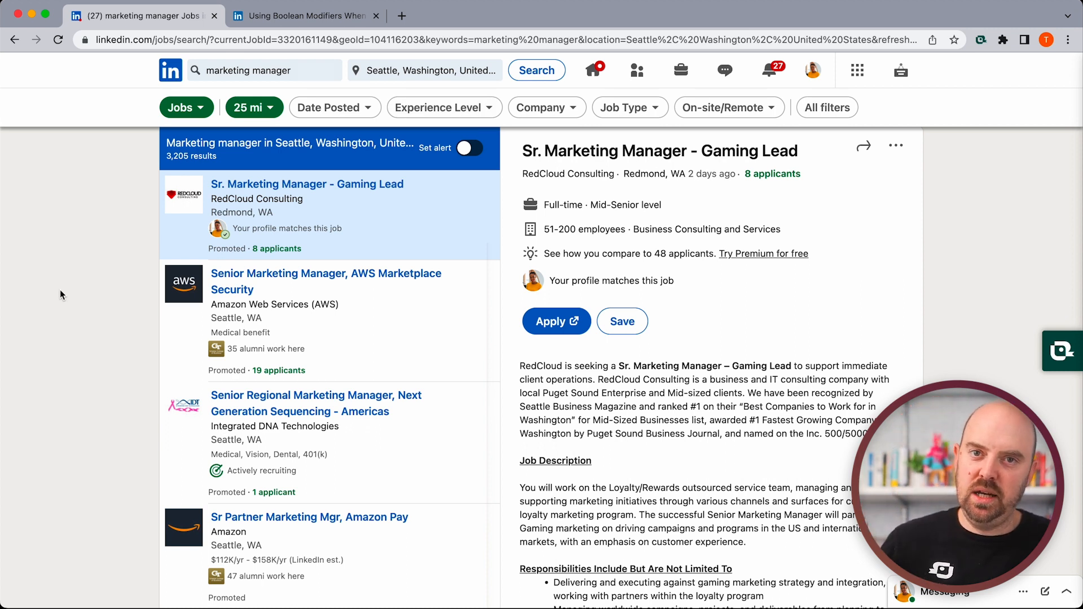
{"action": "scroll", "scroll_direction": "down", "scroll_amount": 3}
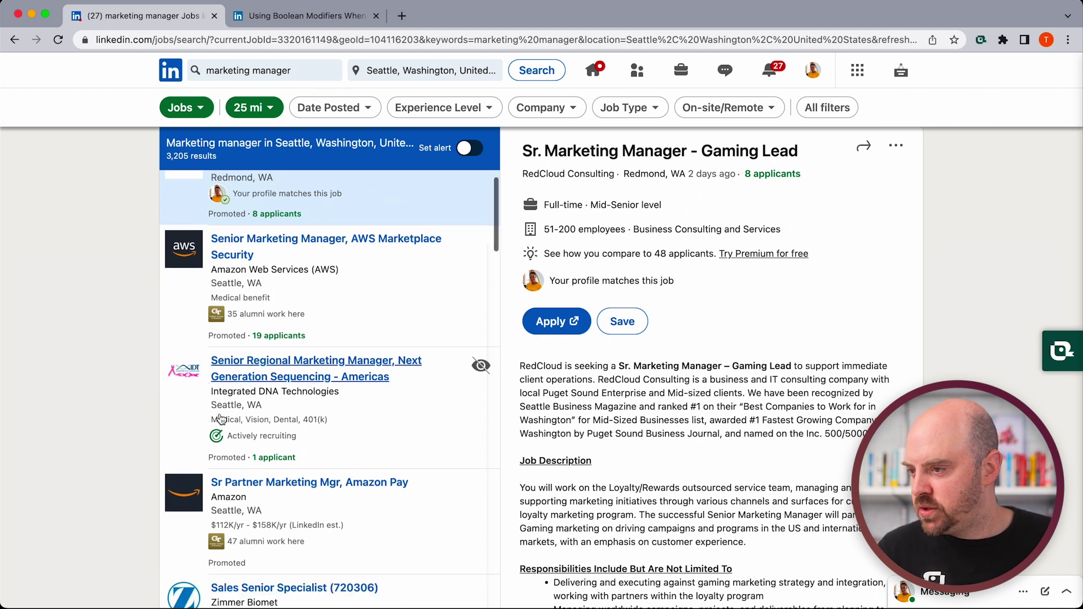
{"action": "scroll", "scroll_direction": "down", "scroll_amount": 3}
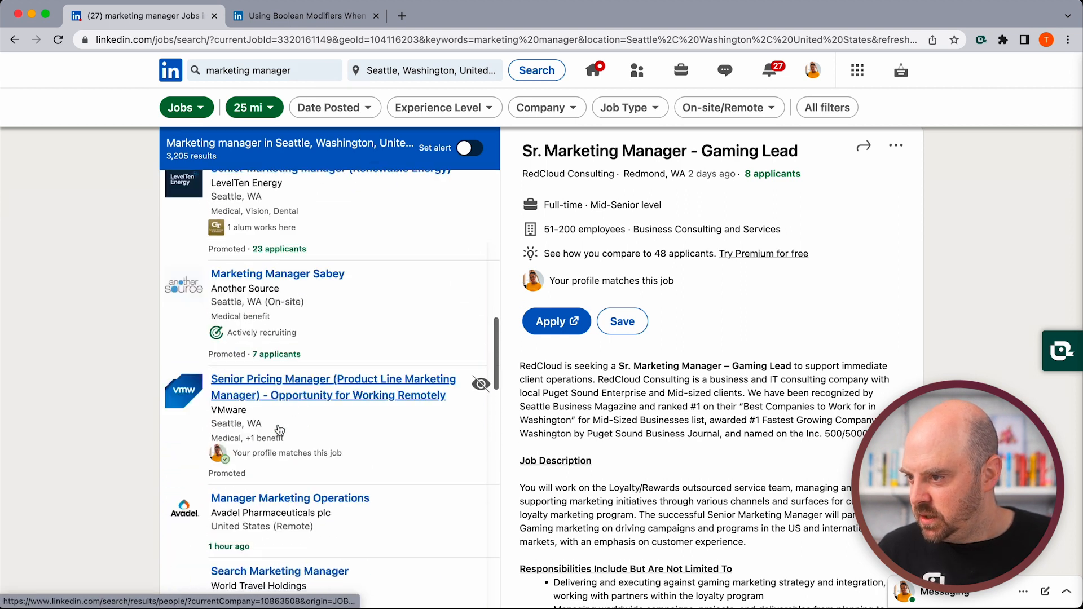
{"action": "scroll", "scroll_direction": "down", "scroll_amount": 3}
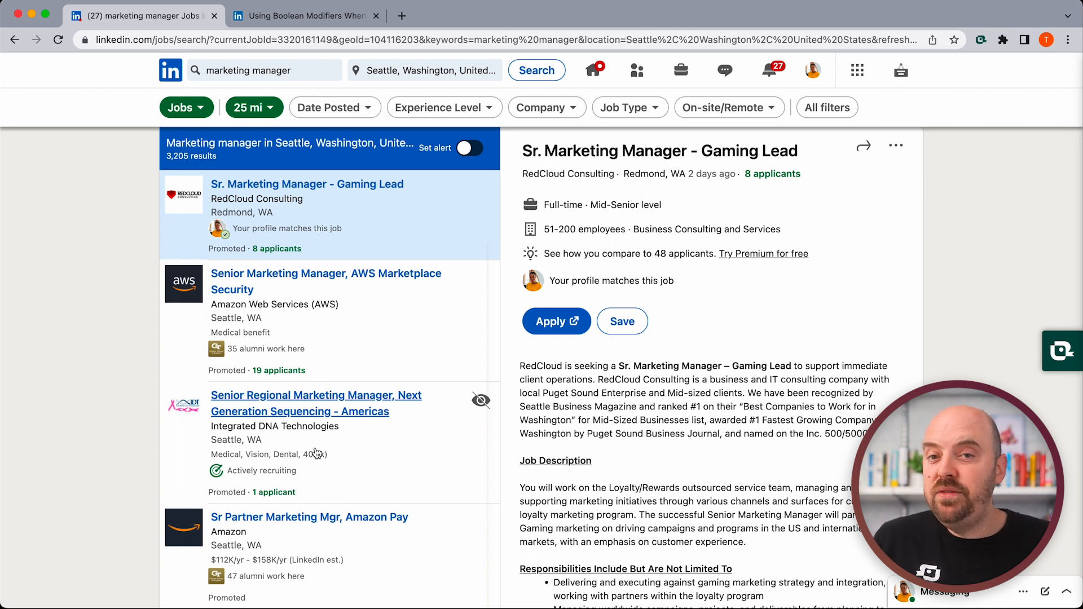
{"action": "left_click", "coordinate": [546, 107]}
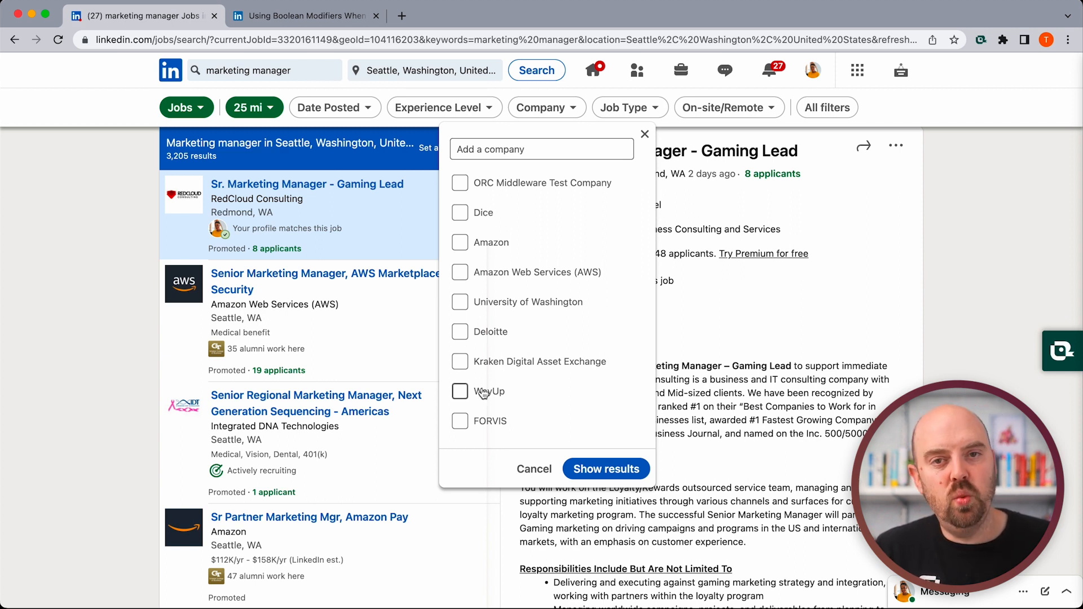
{"action": "mouse_move", "coordinate": [477, 349]}
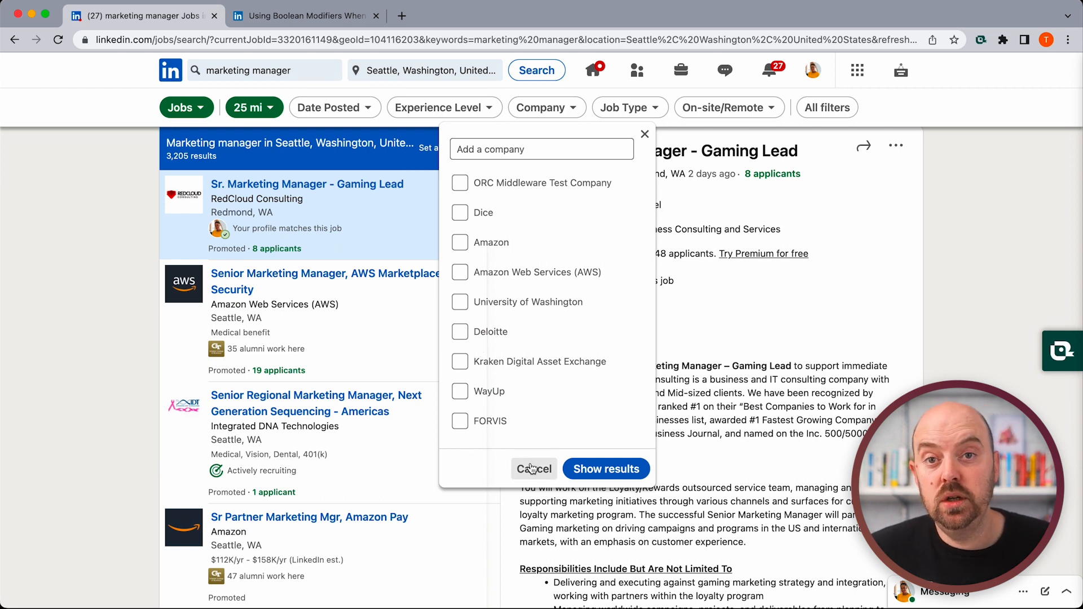
{"action": "left_click", "coordinate": [534, 468]}
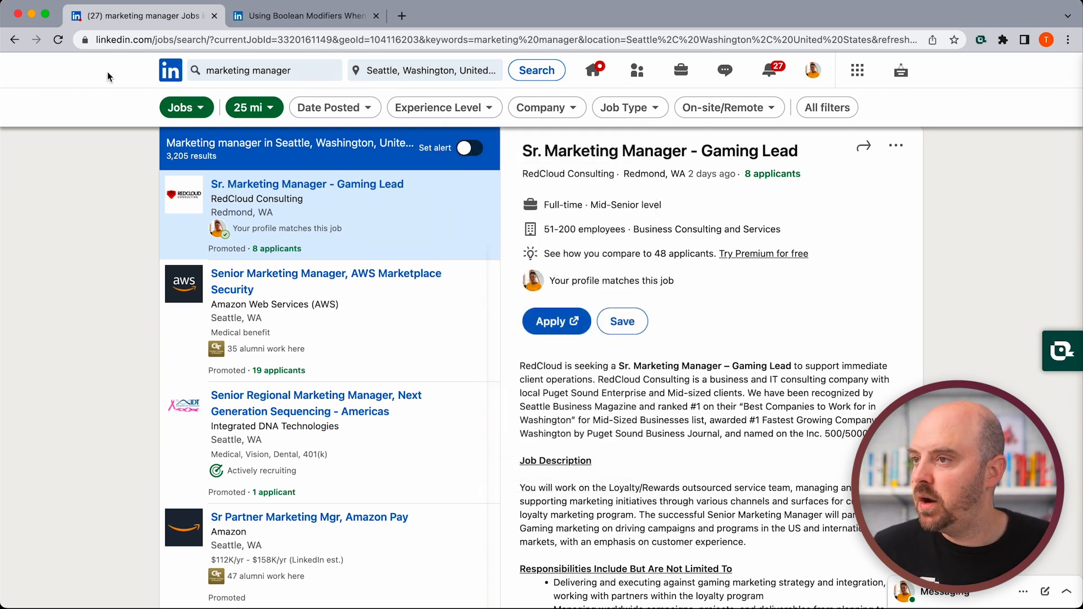
{"action": "left_click", "coordinate": [303, 15]}
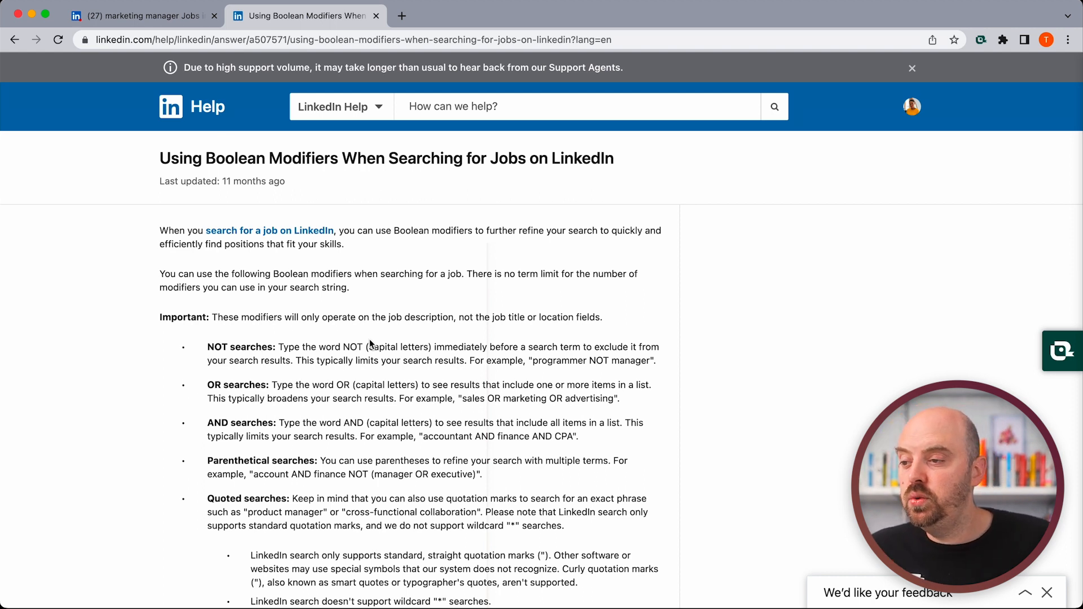
- Scroll the help article to the NOT, OR and AND Boolean modifier explanations
{"action": "scroll", "scroll_direction": "down", "scroll_amount": 3}
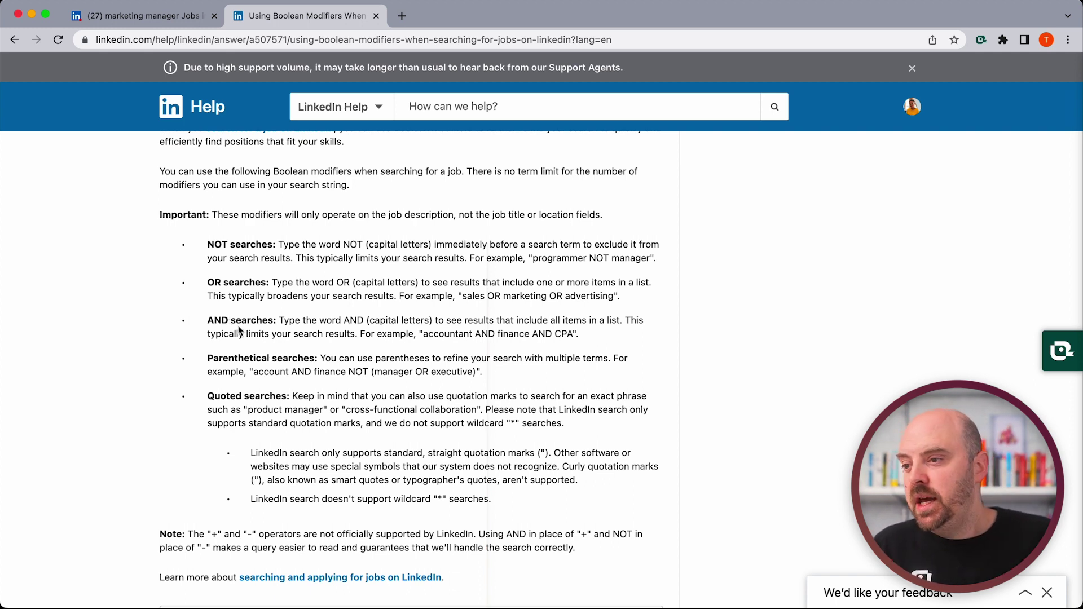
{"action": "mouse_move", "coordinate": [244, 344]}
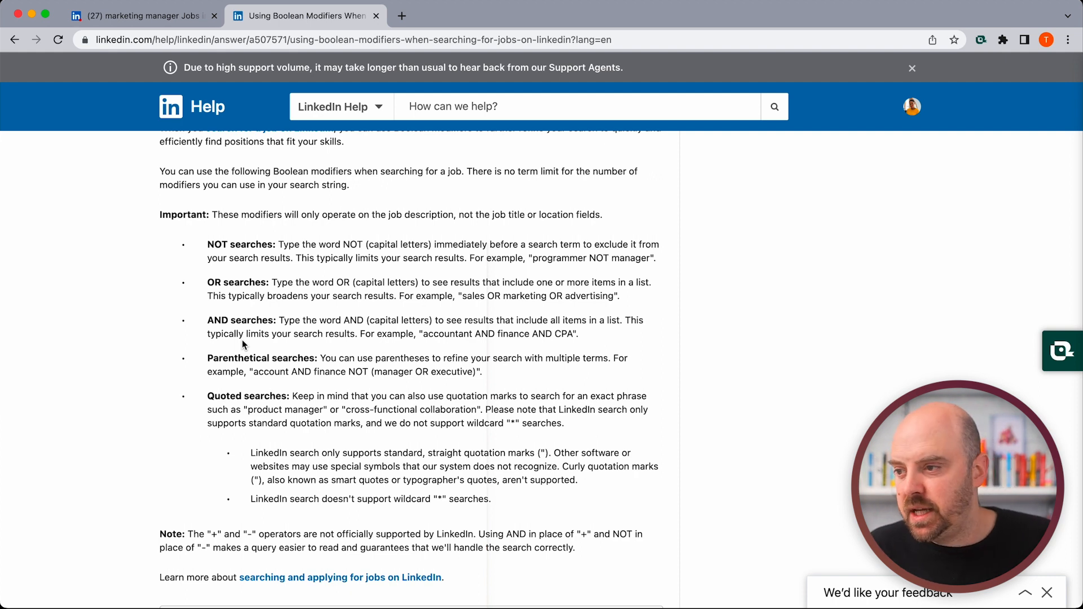
{"action": "mouse_move", "coordinate": [223, 391]}
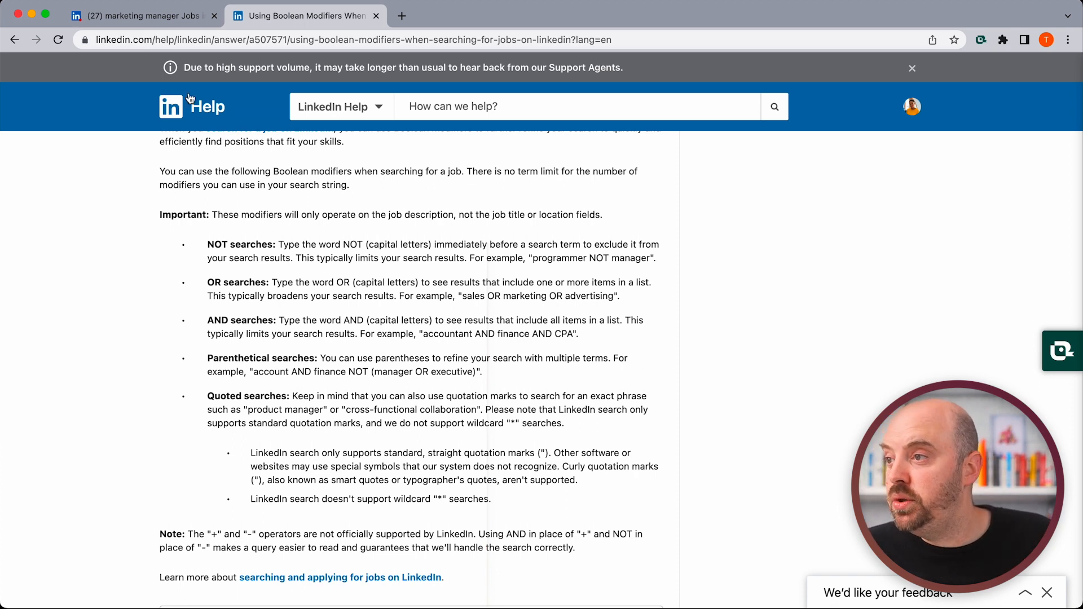
- Return to the job results, find the Microsoft posting, and add 'NOT Microsoft' to the keywords
{"action": "left_click", "coordinate": [141, 15]}
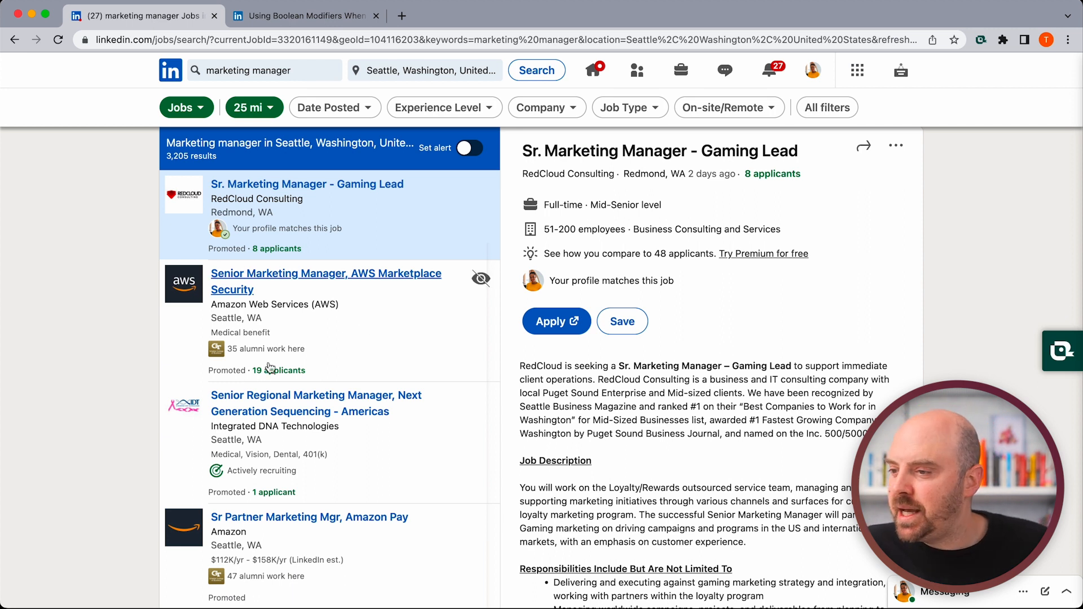
{"action": "scroll", "scroll_direction": "down", "scroll_amount": 3}
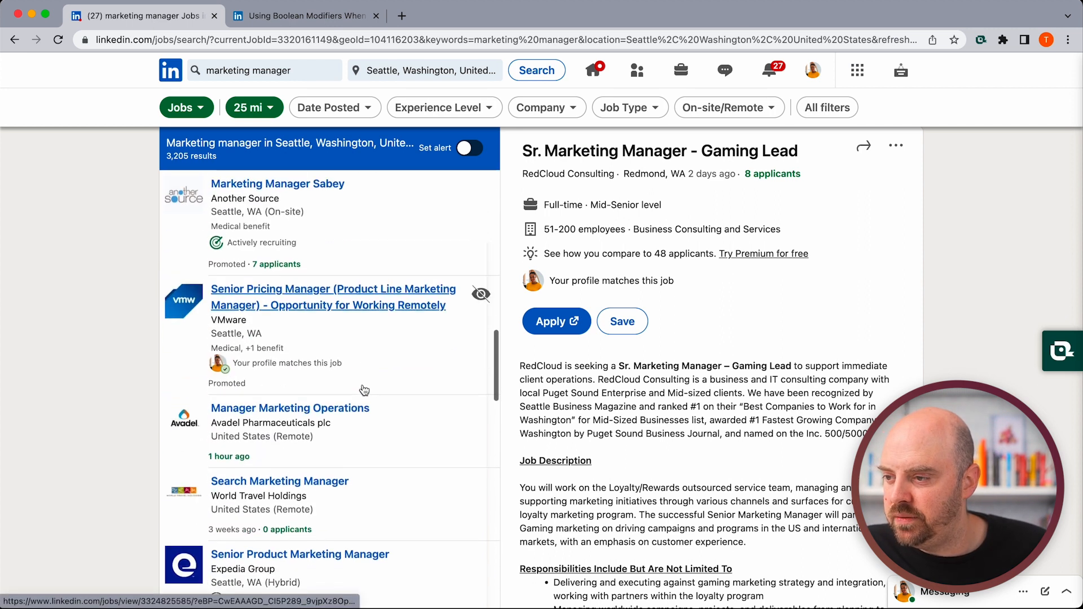
{"action": "scroll", "scroll_direction": "down", "scroll_amount": 3}
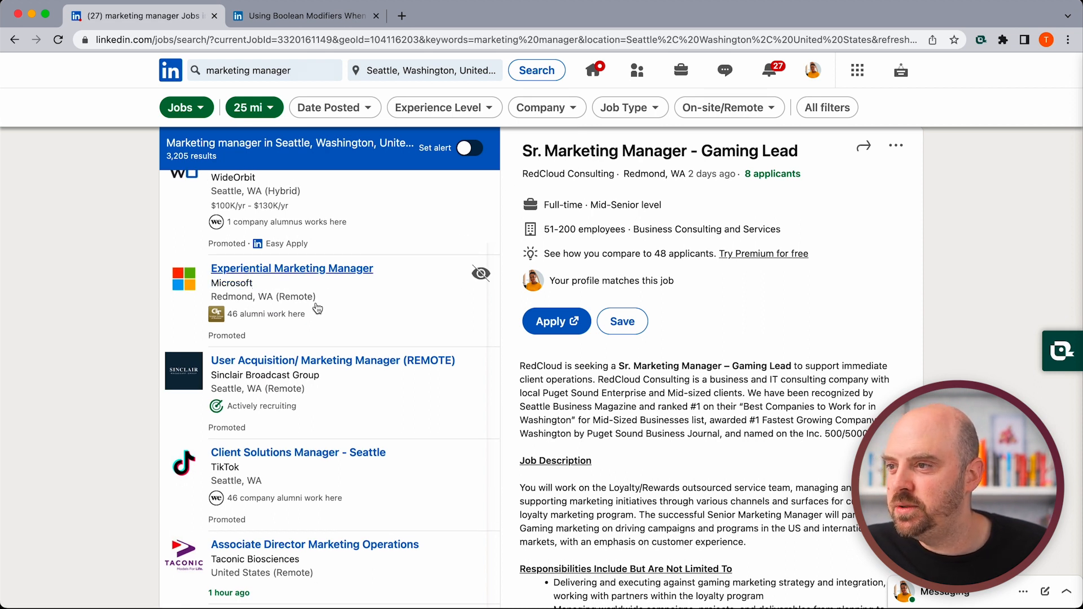
{"action": "left_click", "coordinate": [264, 70]}
{"action": "type", "text": " NOT Microsoft"}
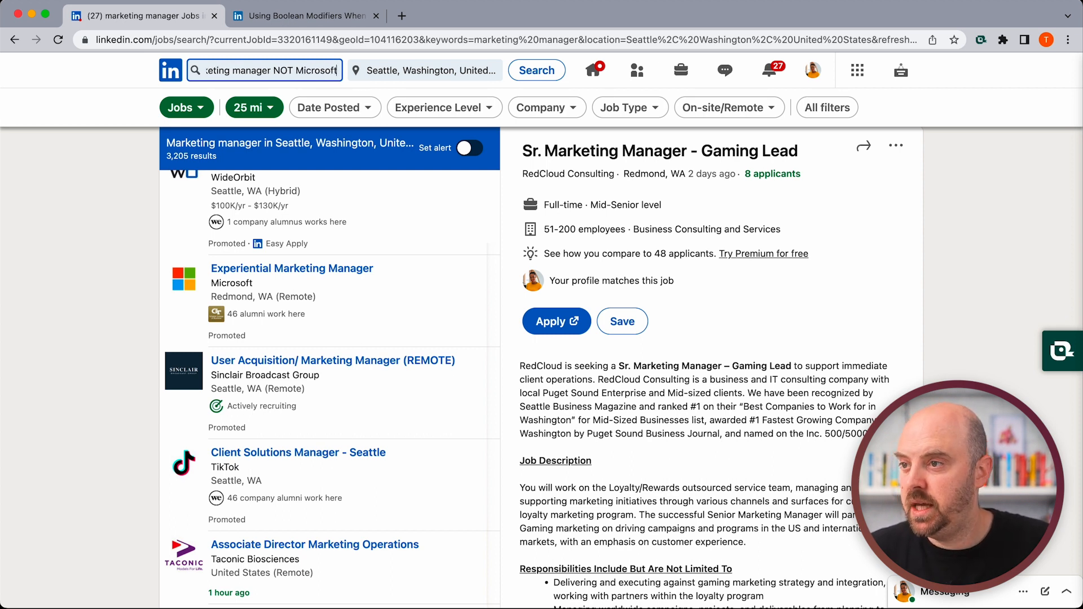
{"action": "left_click", "coordinate": [536, 70]}
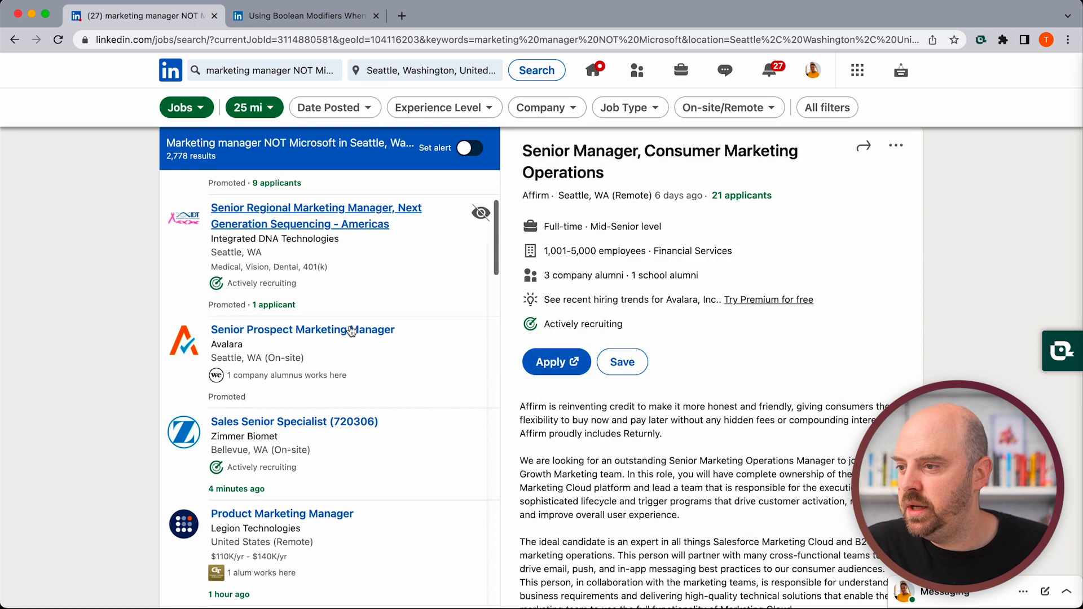
{"action": "scroll", "scroll_direction": "down", "scroll_amount": 3}
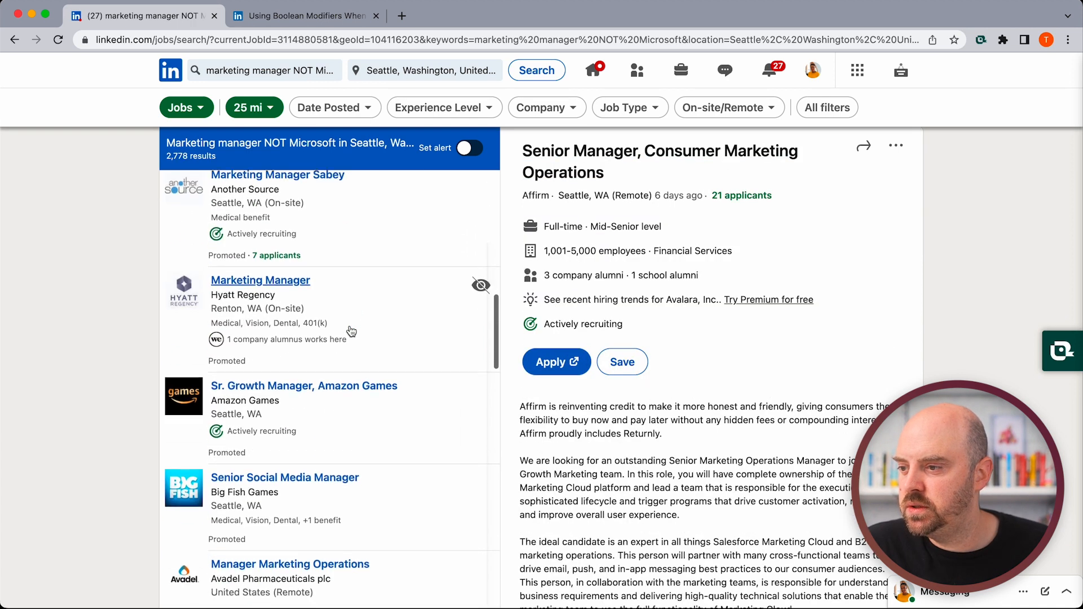
{"action": "scroll", "scroll_direction": "down", "scroll_amount": 3}
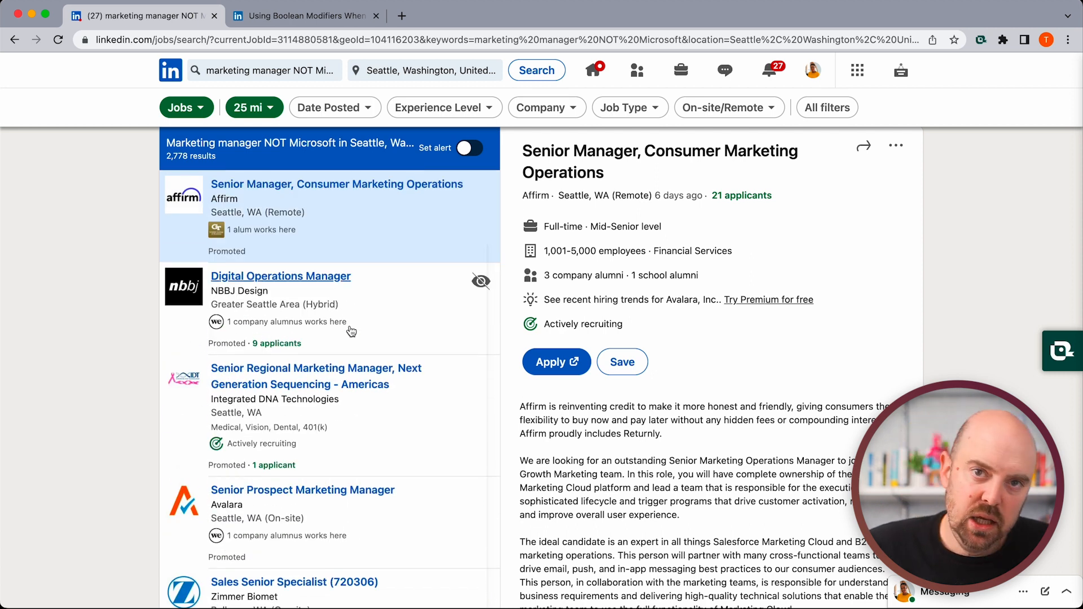
{"action": "mouse_move", "coordinate": [287, 126]}
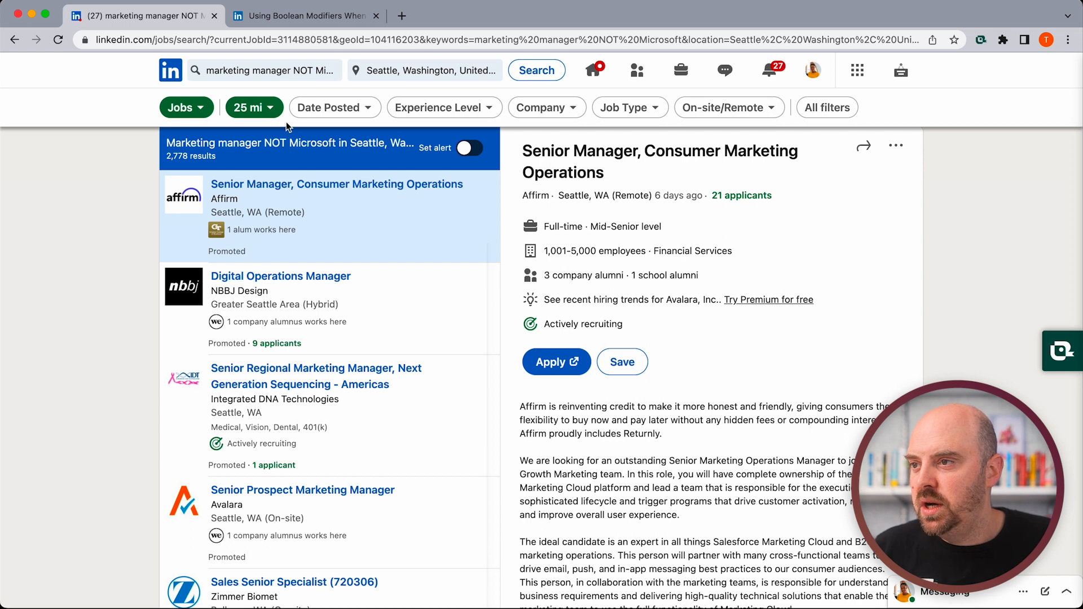
- Append 'NOT Hubspot' to the keywords, trimming Seattle results to 2,684
{"action": "left_click", "coordinate": [264, 70]}
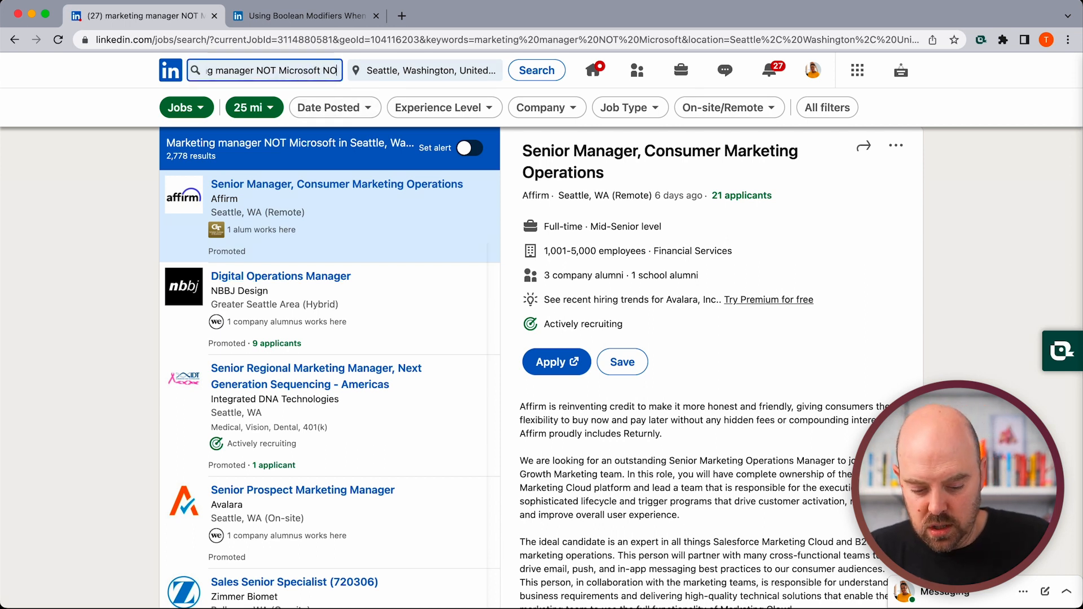
{"action": "type", "text": "NOT Hubspot"}
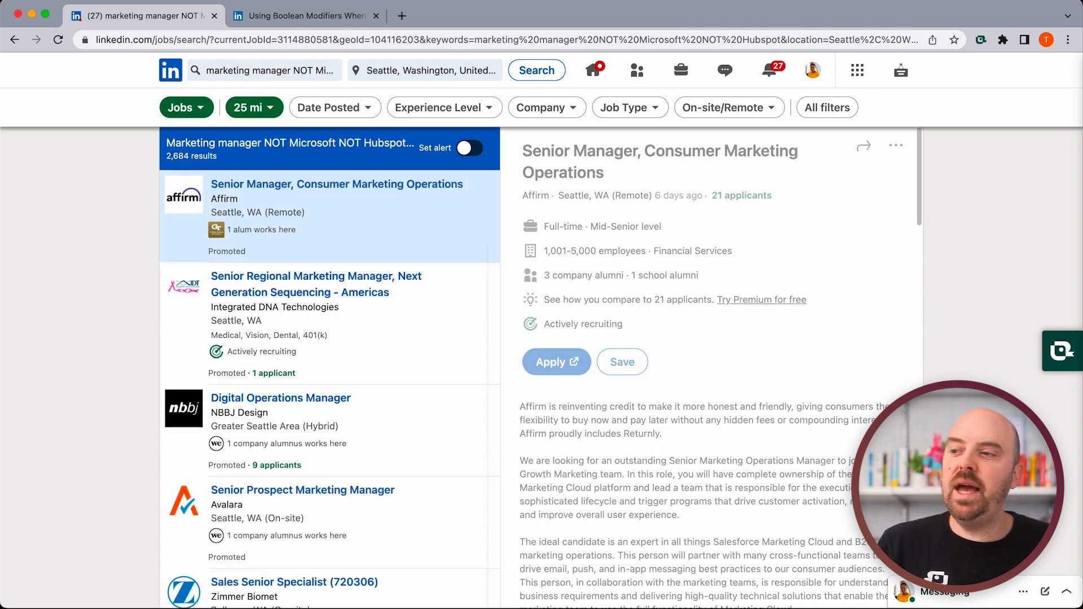
{"action": "mouse_move", "coordinate": [305, 441]}
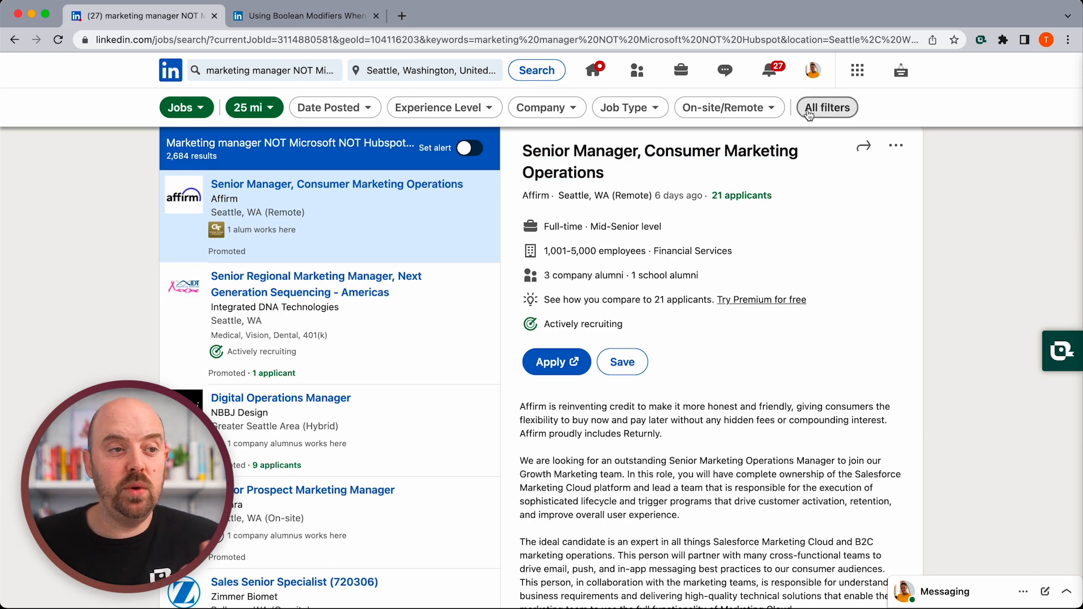
{"action": "mouse_move", "coordinate": [1060, 148]}
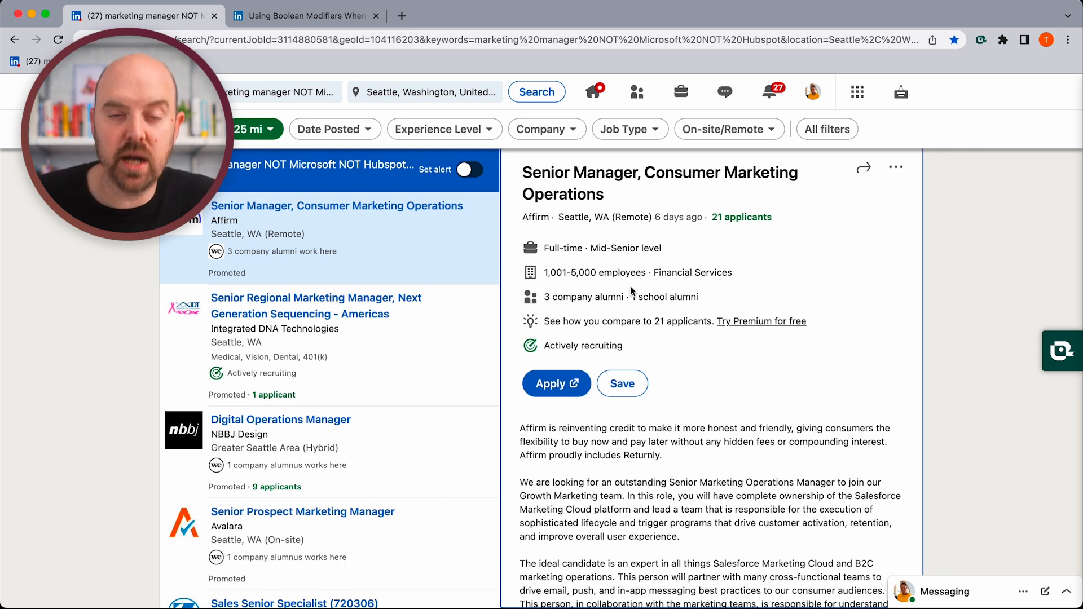
{"action": "mouse_move", "coordinate": [445, 290]}
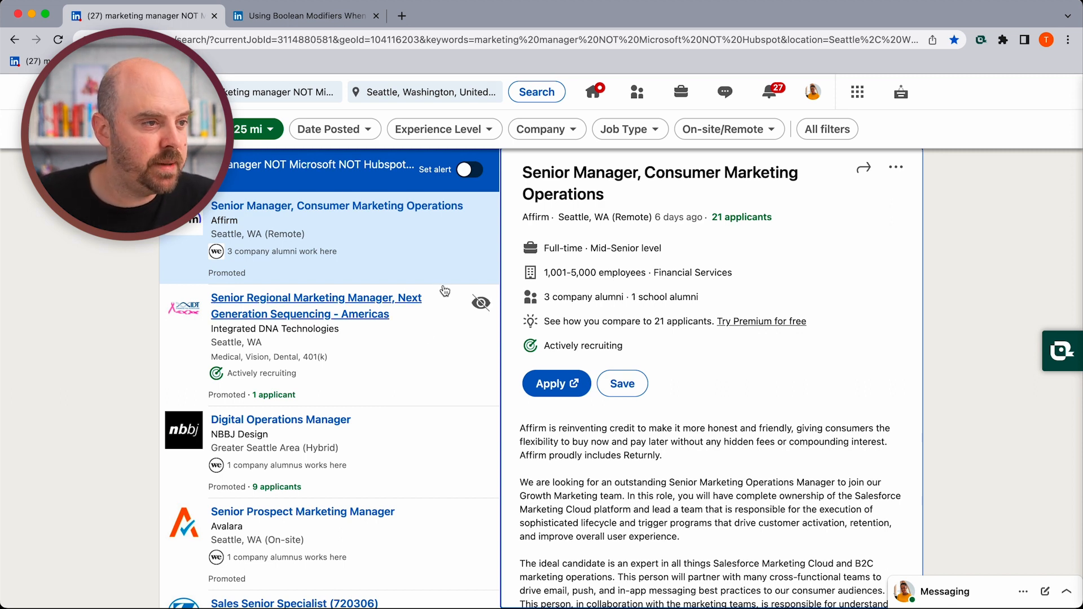
{"action": "mouse_move", "coordinate": [412, 453]}
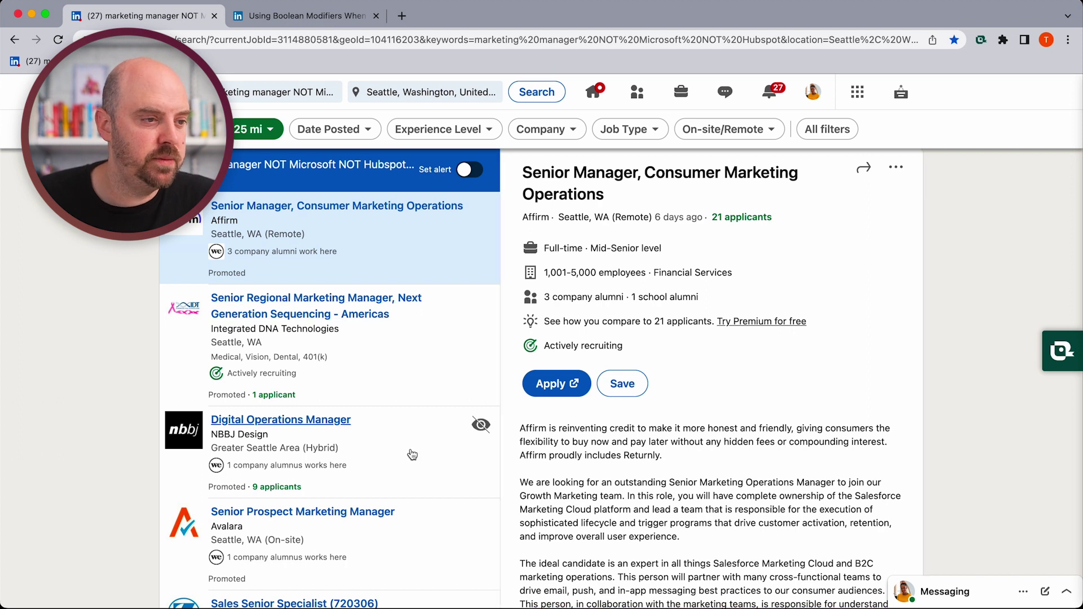
- Open Teal on the Digital Operations Manager listing, then select Avalara's Senior Prospect Marketing Manager posting
{"action": "left_click", "coordinate": [280, 420]}
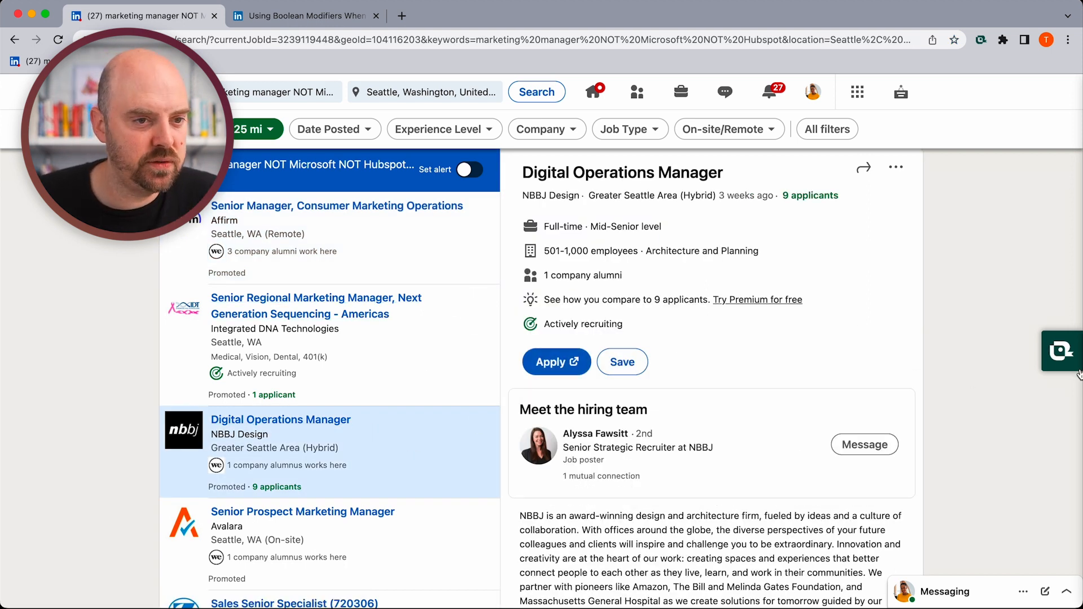
{"action": "left_click", "coordinate": [1065, 354]}
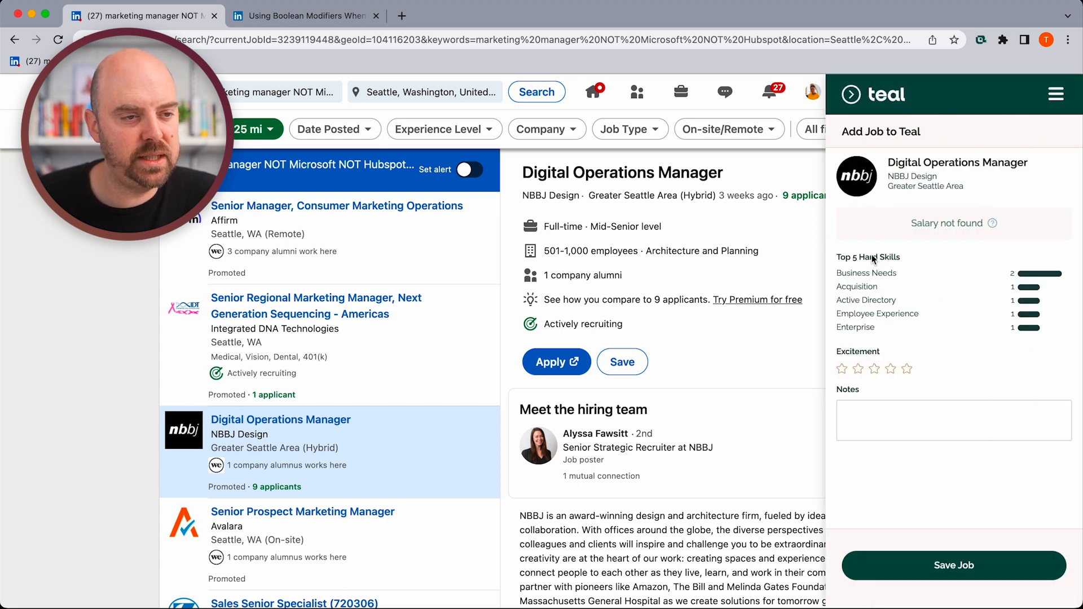
{"action": "mouse_move", "coordinate": [925, 290]}
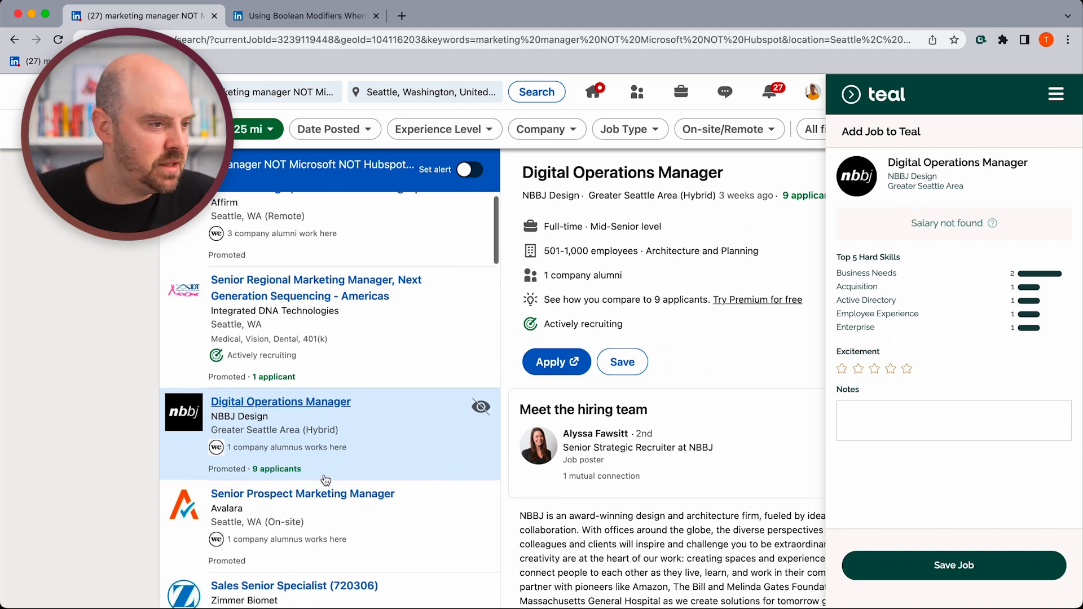
{"action": "scroll", "scroll_direction": "down", "scroll_amount": 3}
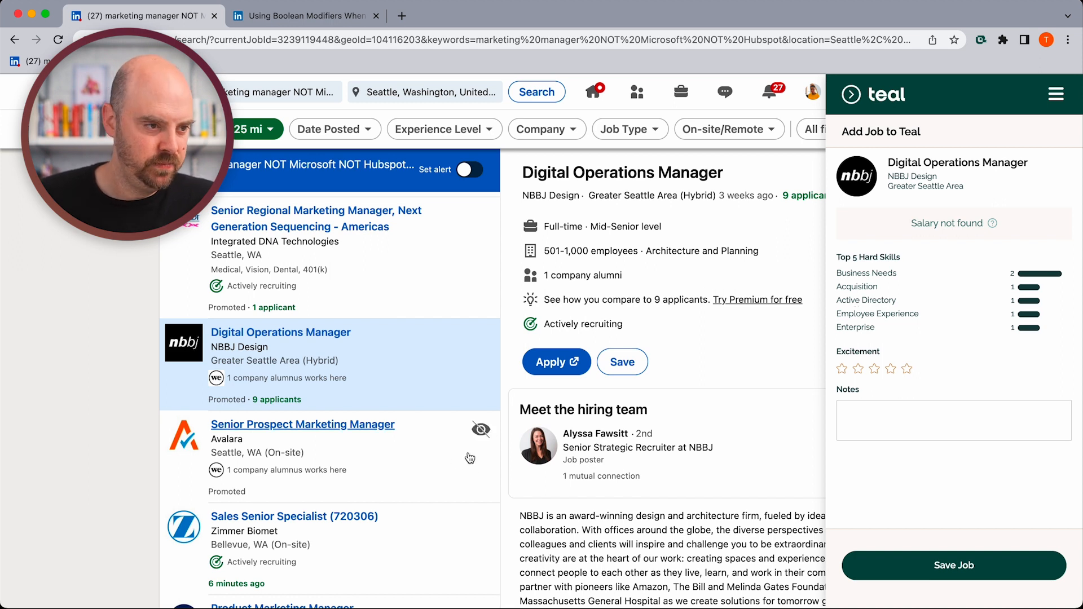
{"action": "left_click", "coordinate": [302, 424]}
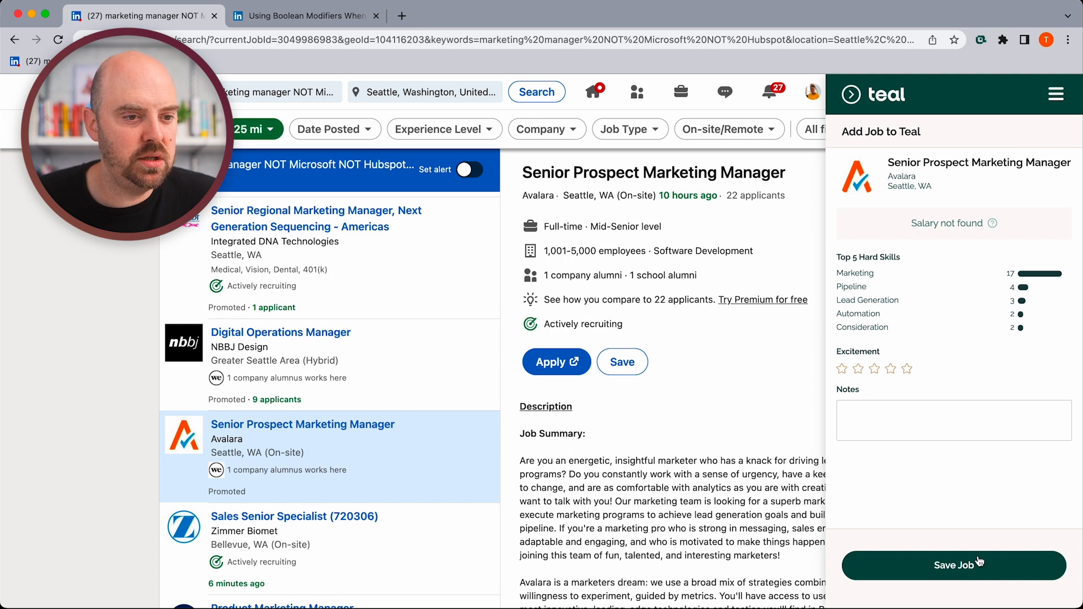
- Save the Avalara role and the Sr. Growth Manager, Amazon Games posting to Teal
{"action": "left_click", "coordinate": [954, 565]}
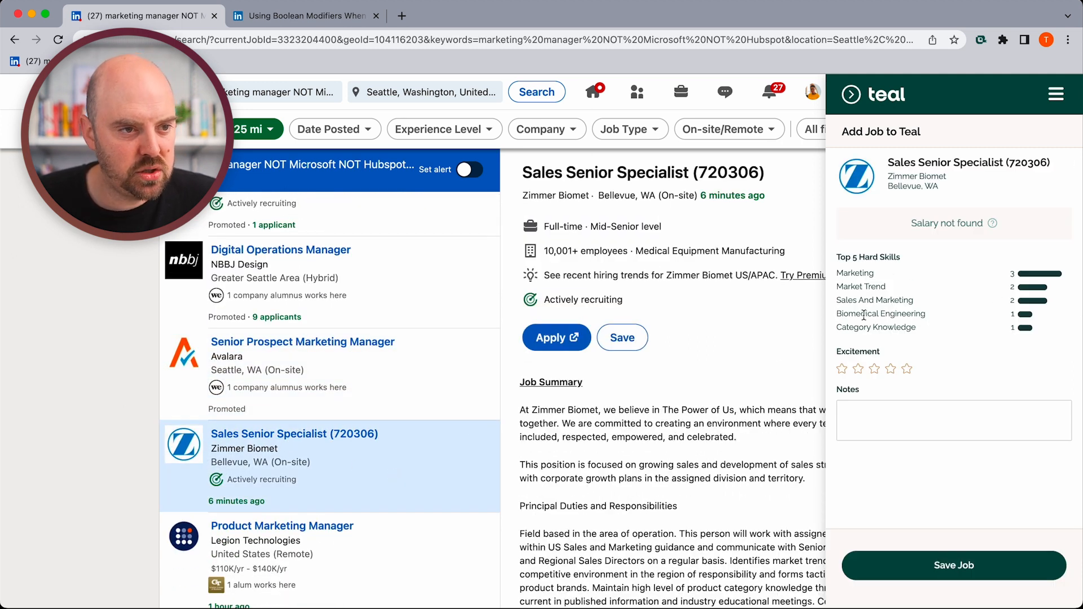
{"action": "mouse_move", "coordinate": [440, 410]}
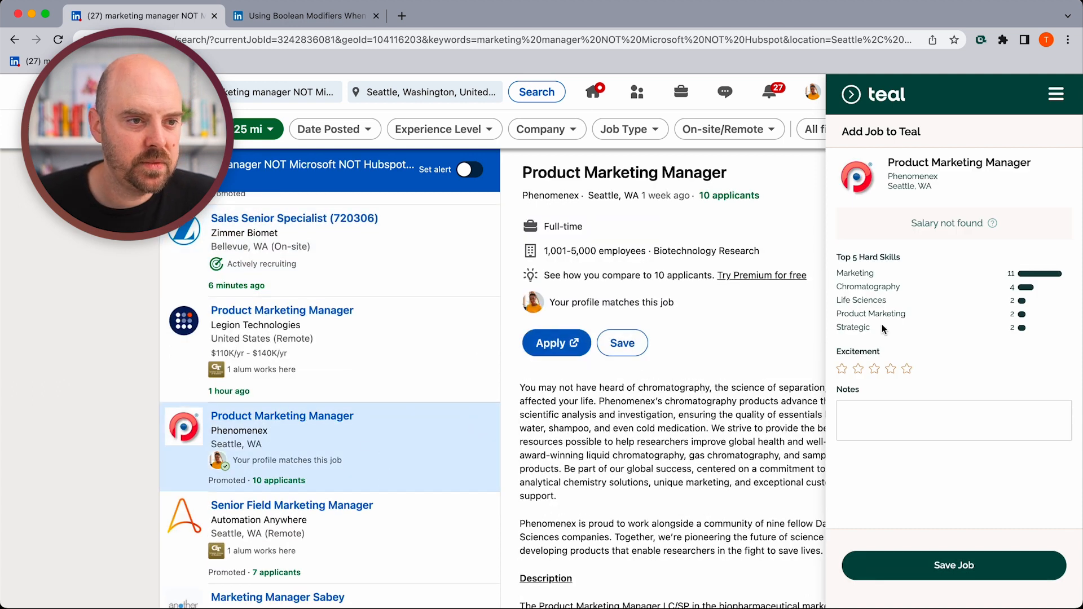
{"action": "mouse_move", "coordinate": [472, 441]}
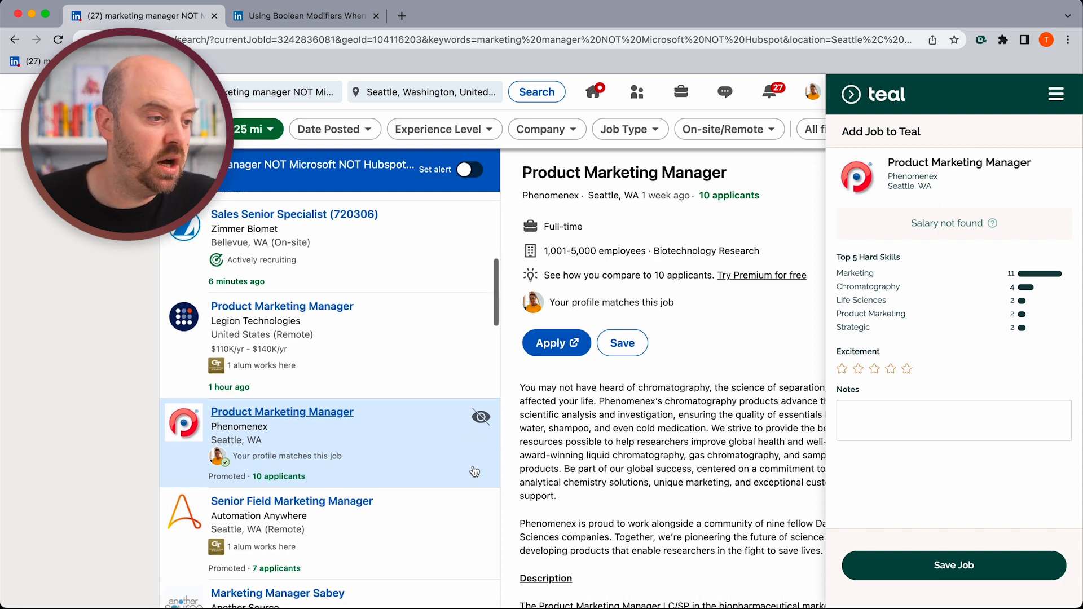
{"action": "scroll", "scroll_direction": "down", "scroll_amount": 3}
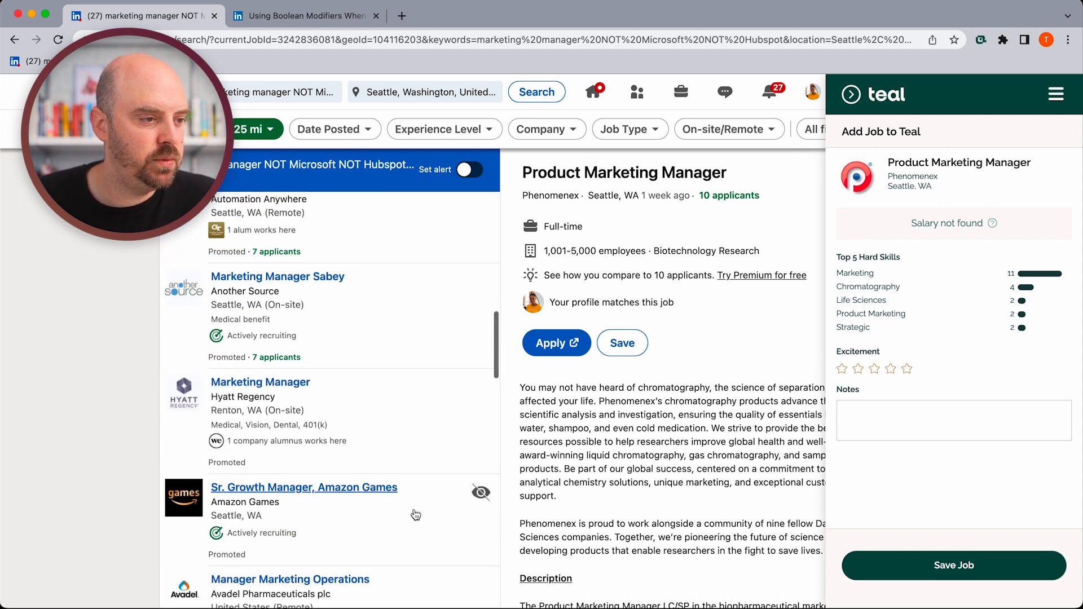
{"action": "left_click", "coordinate": [304, 487]}
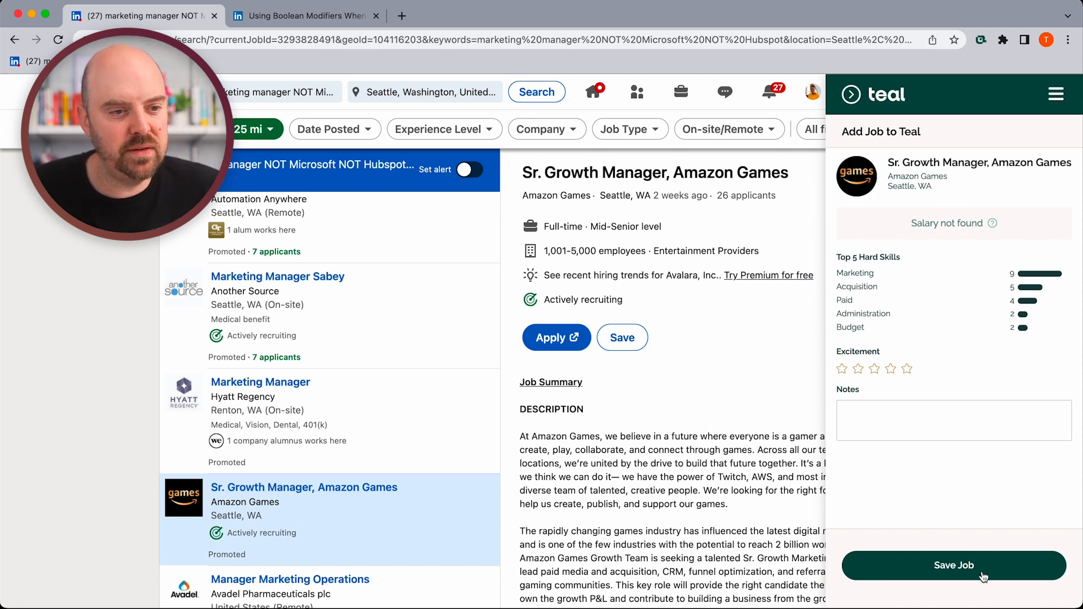
{"action": "left_click", "coordinate": [953, 566]}
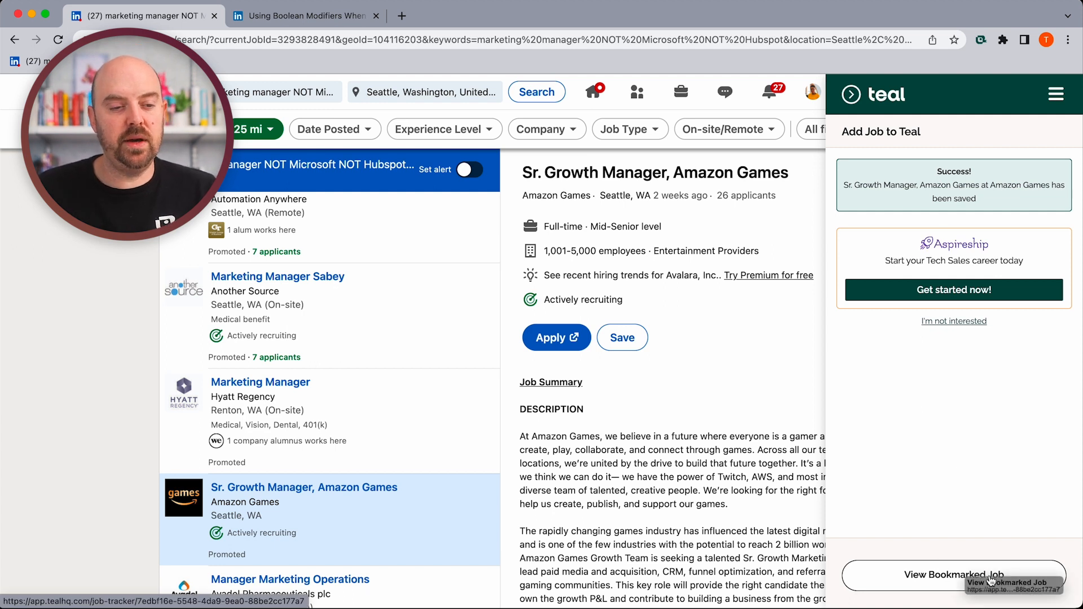
- In the Teal tracker, mark the Aha role Applying and archive the Self Financial analytics role
{"action": "left_click", "coordinate": [950, 574]}
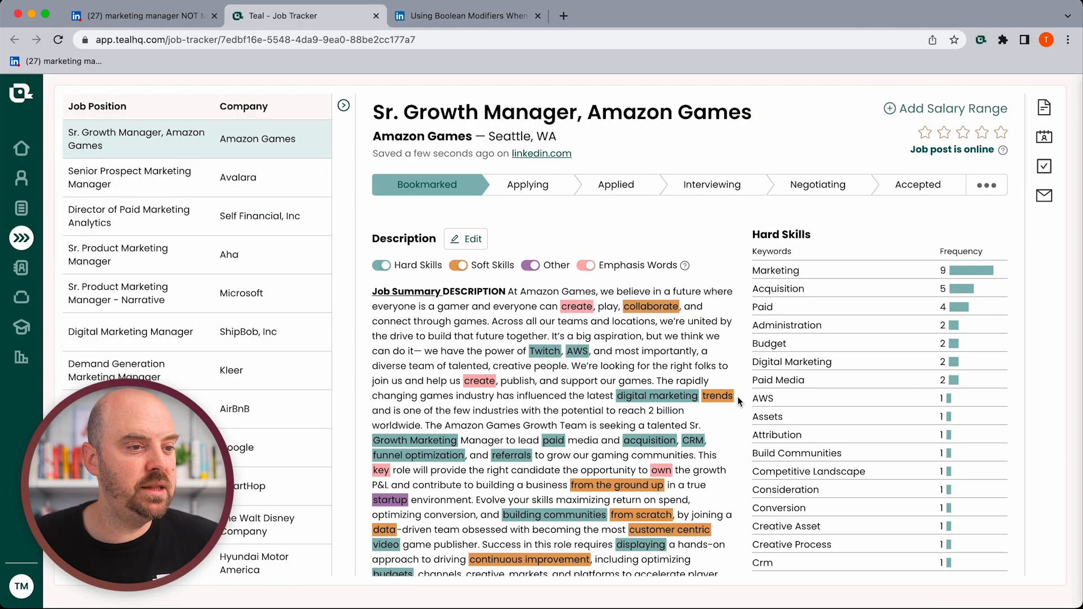
{"action": "mouse_move", "coordinate": [313, 223]}
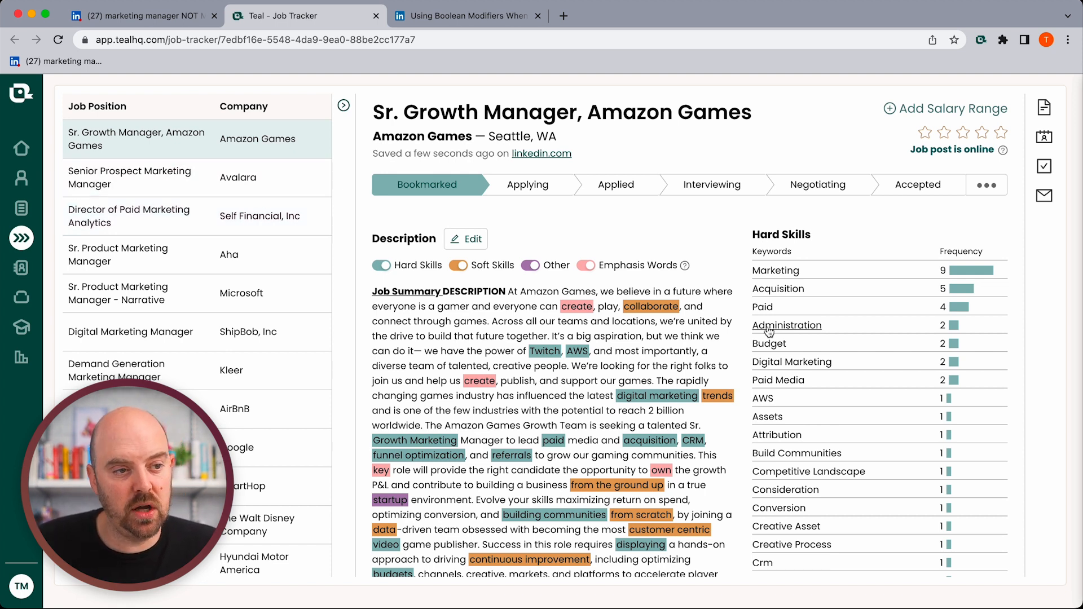
{"action": "left_click", "coordinate": [130, 177]}
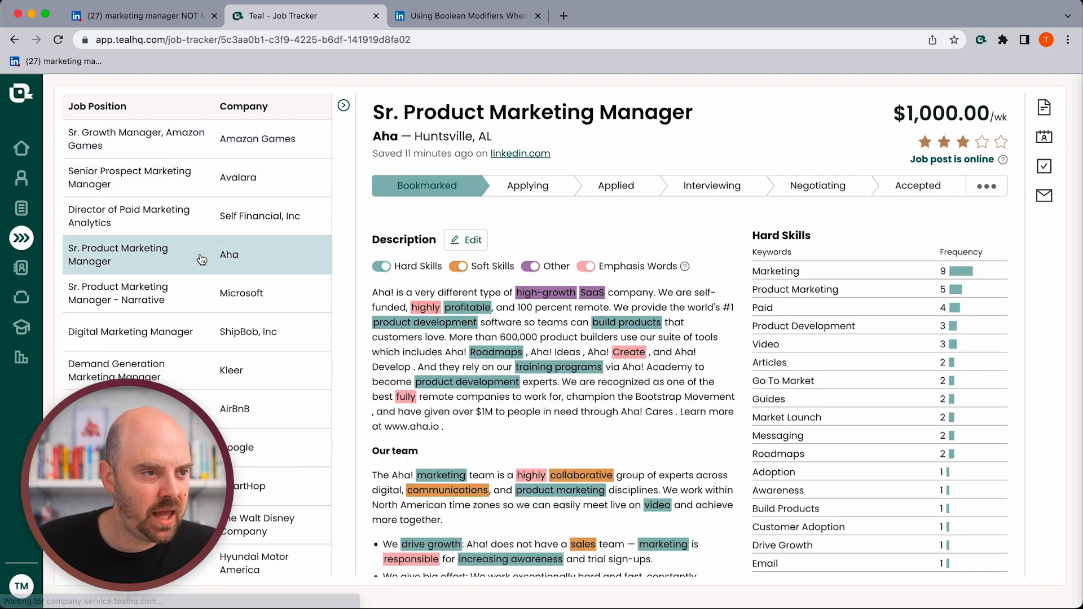
{"action": "left_click", "coordinate": [528, 185]}
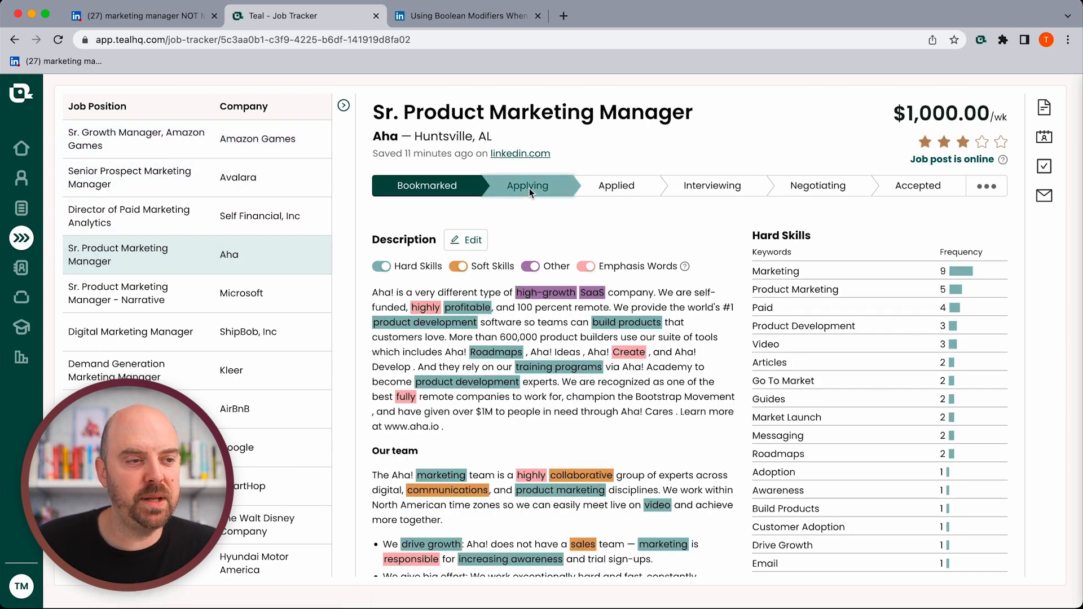
{"action": "left_click", "coordinate": [527, 185]}
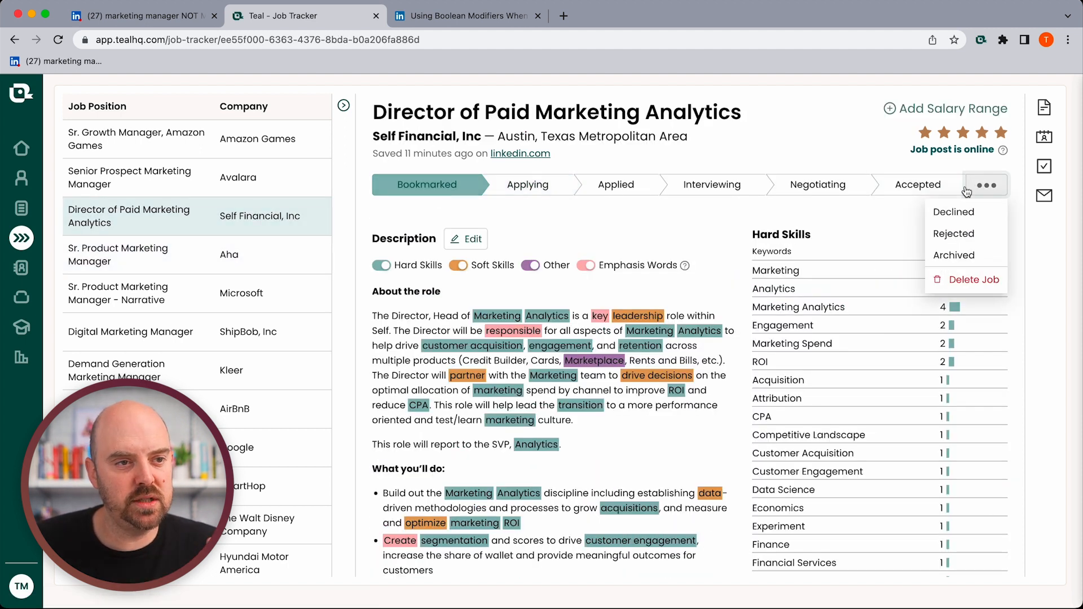
{"action": "left_click", "coordinate": [953, 256]}
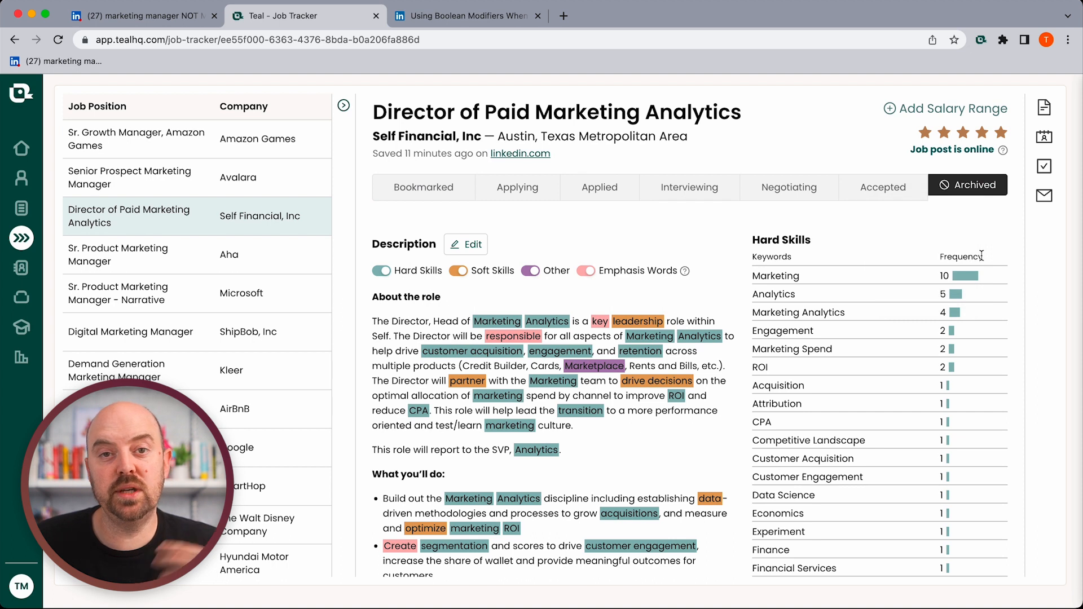